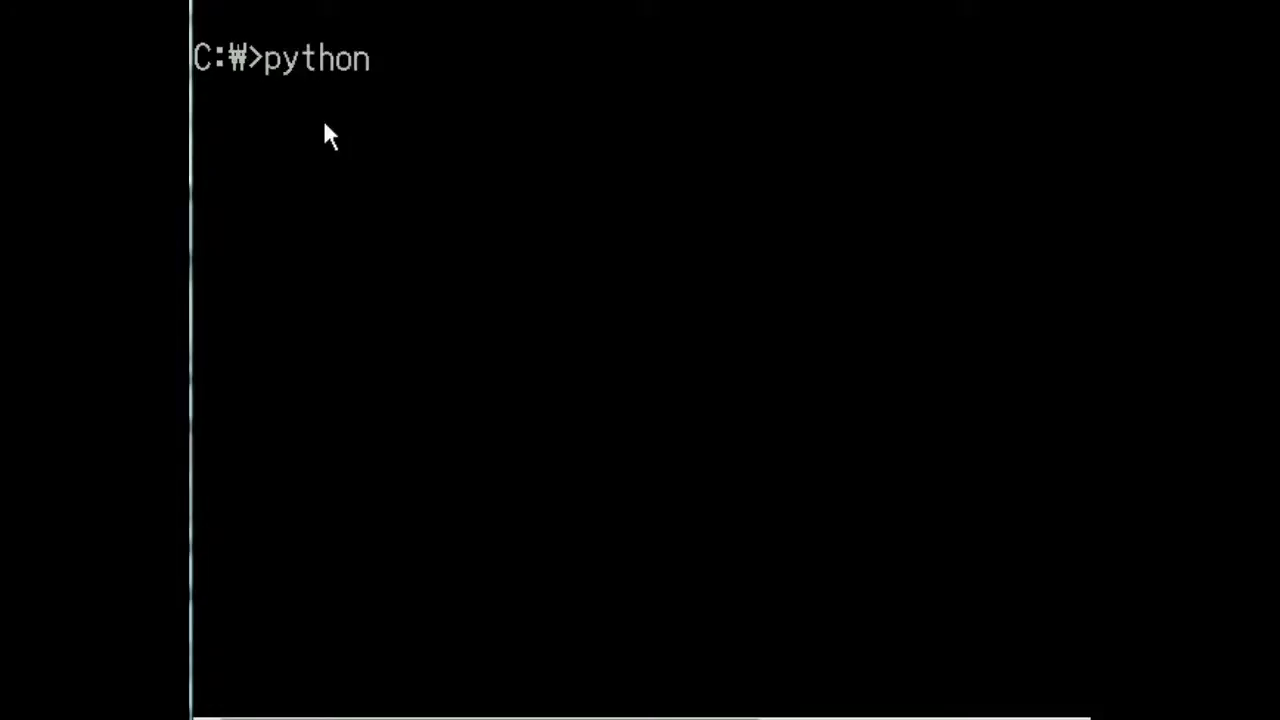
# - Launch Python 3.4.3 to check its version banner, then quit back to C:\
pyautogui.press('enter')
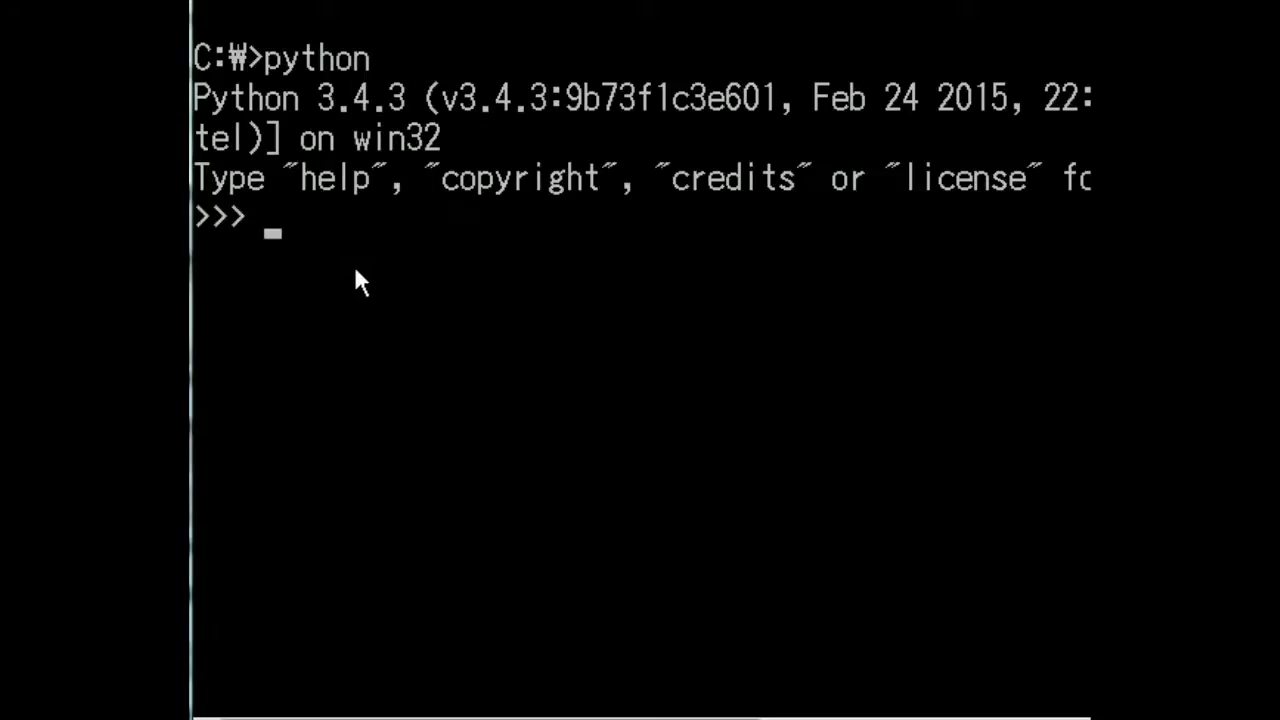
pyautogui.write('qyut')
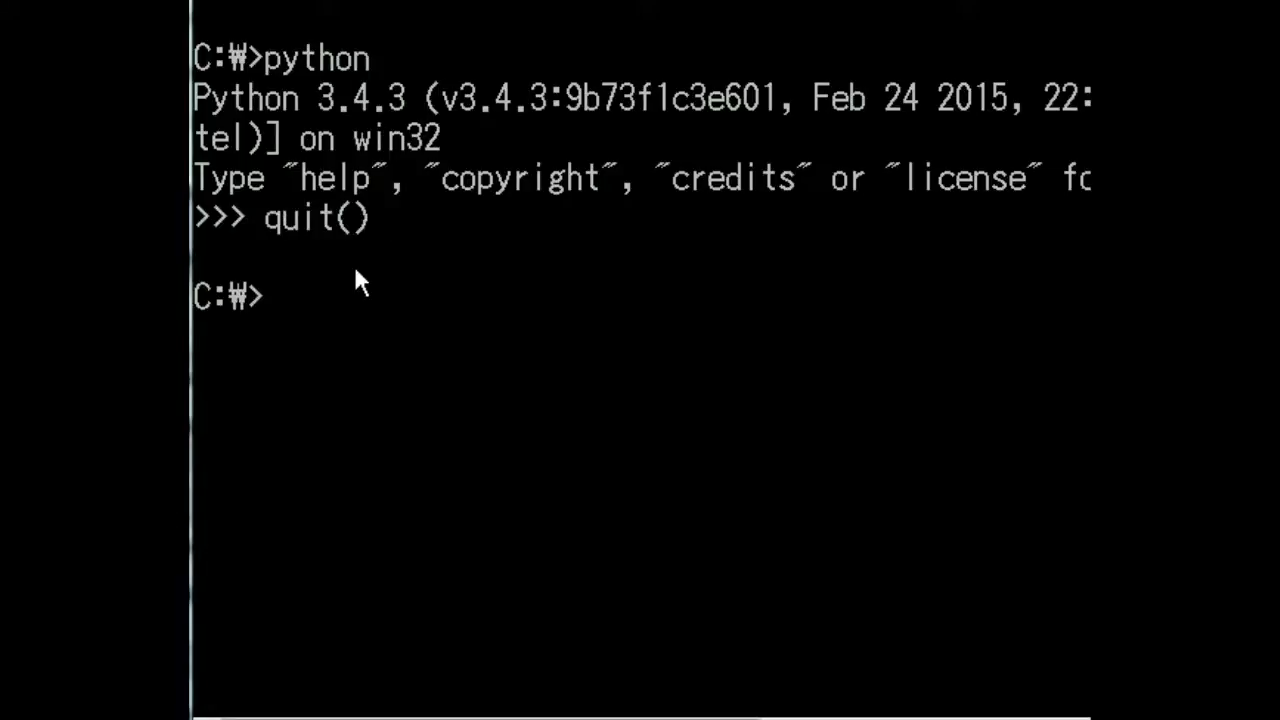
pyautogui.moveTo(270, 338)
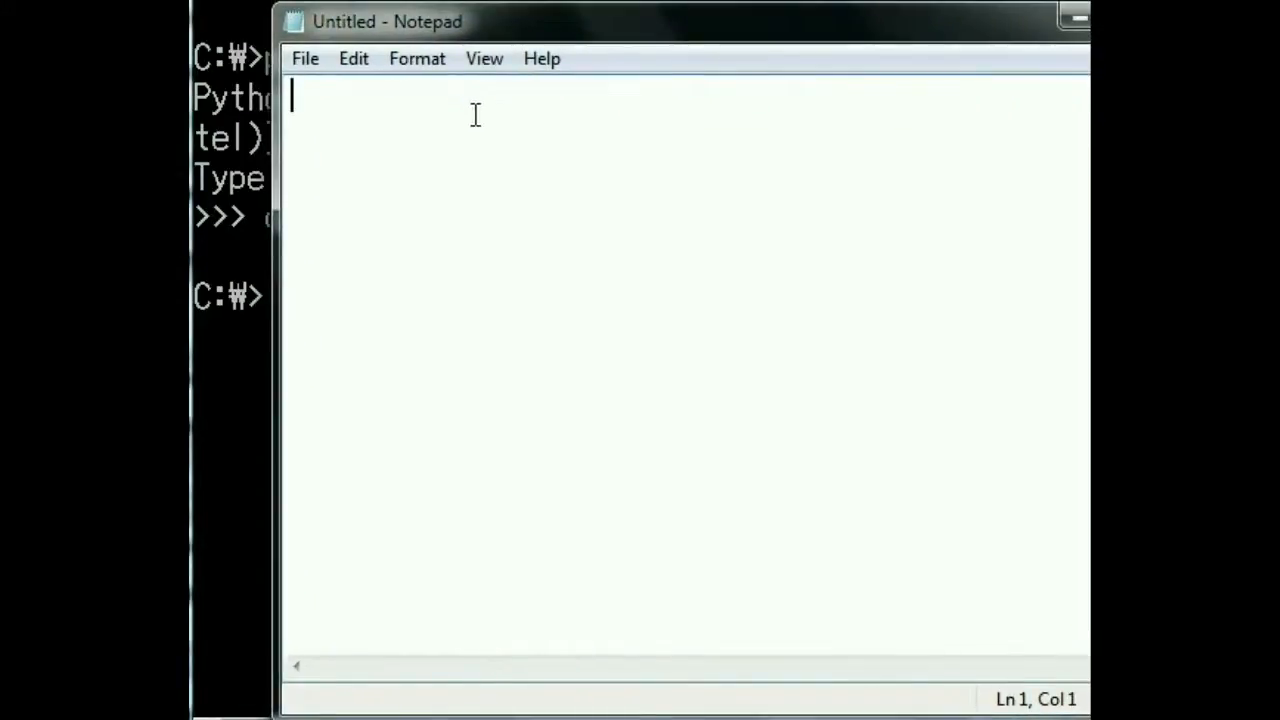
# - Write print("""hello from / python fans / all over / the world""") across separate lines
pyautogui.write('p')
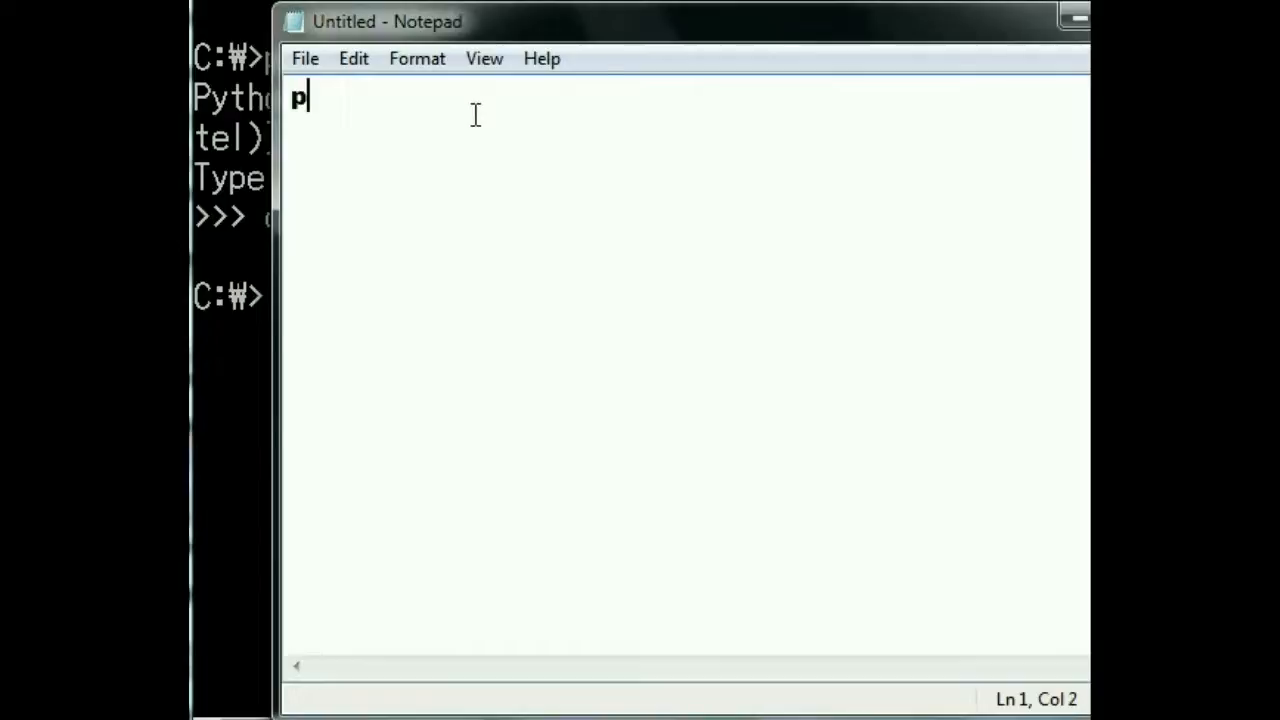
pyautogui.write('rint')
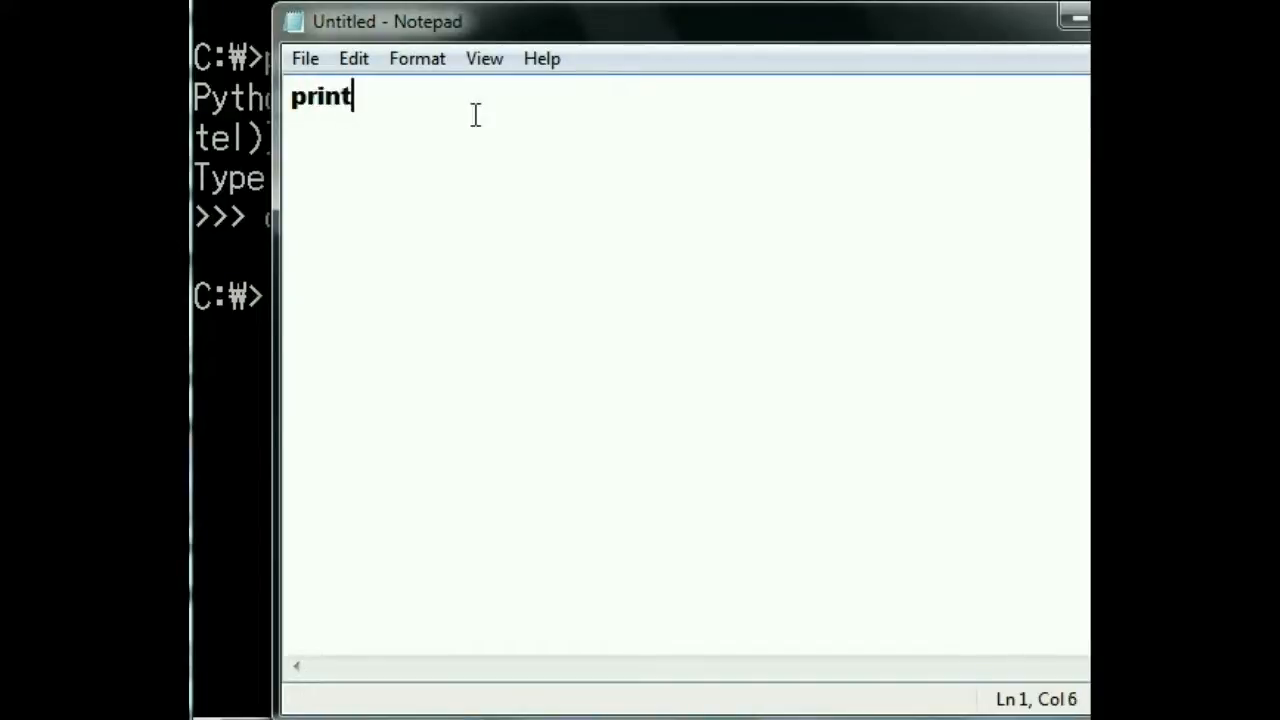
pyautogui.write('("""')
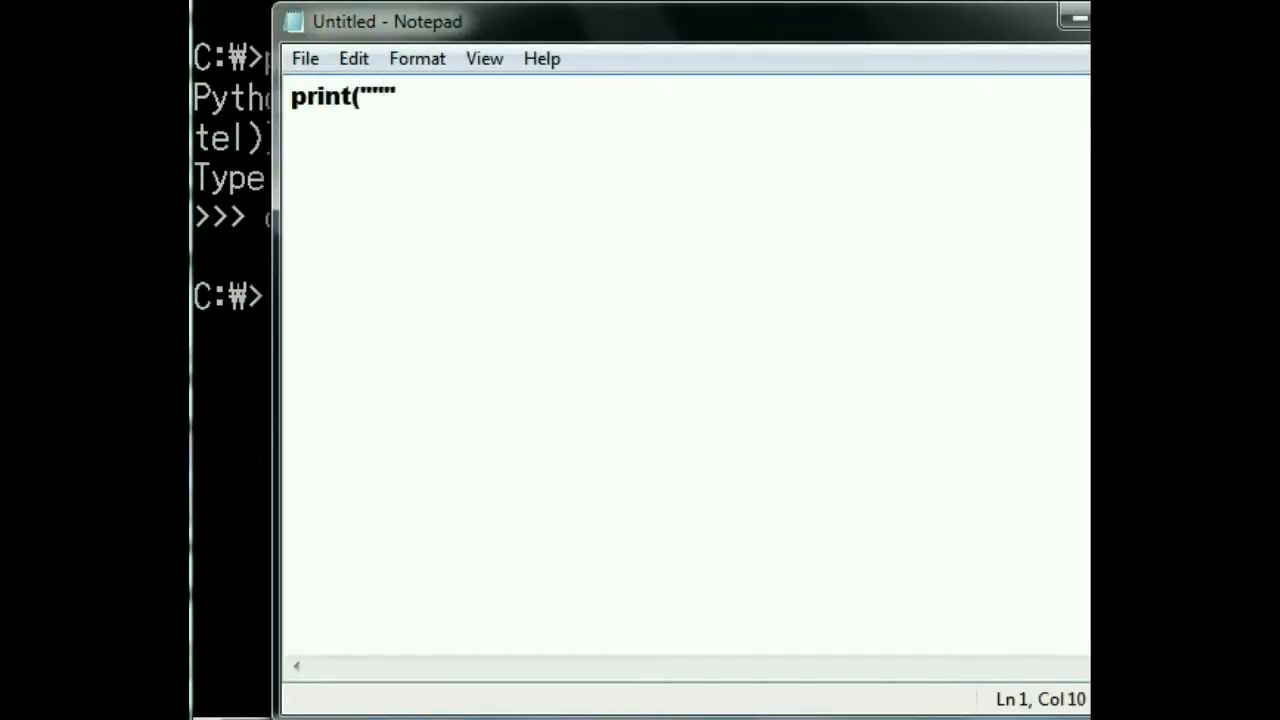
pyautogui.write('hello from')
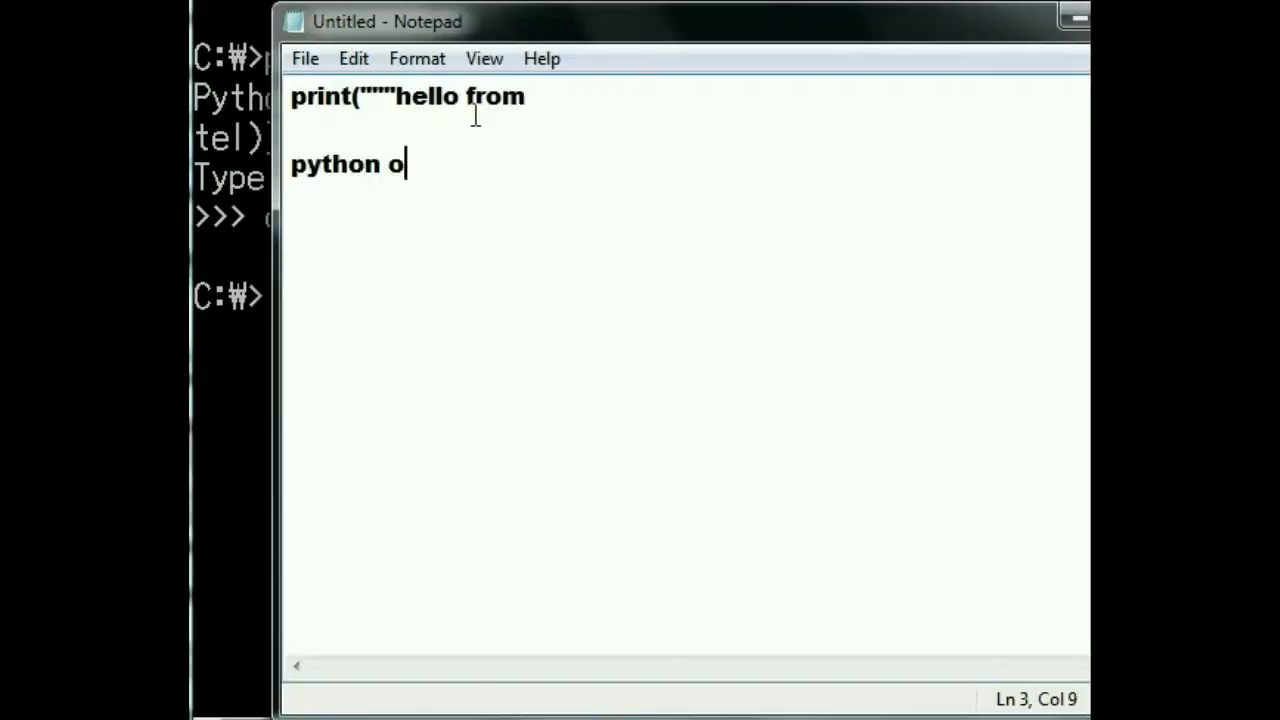
pyautogui.write('fans')
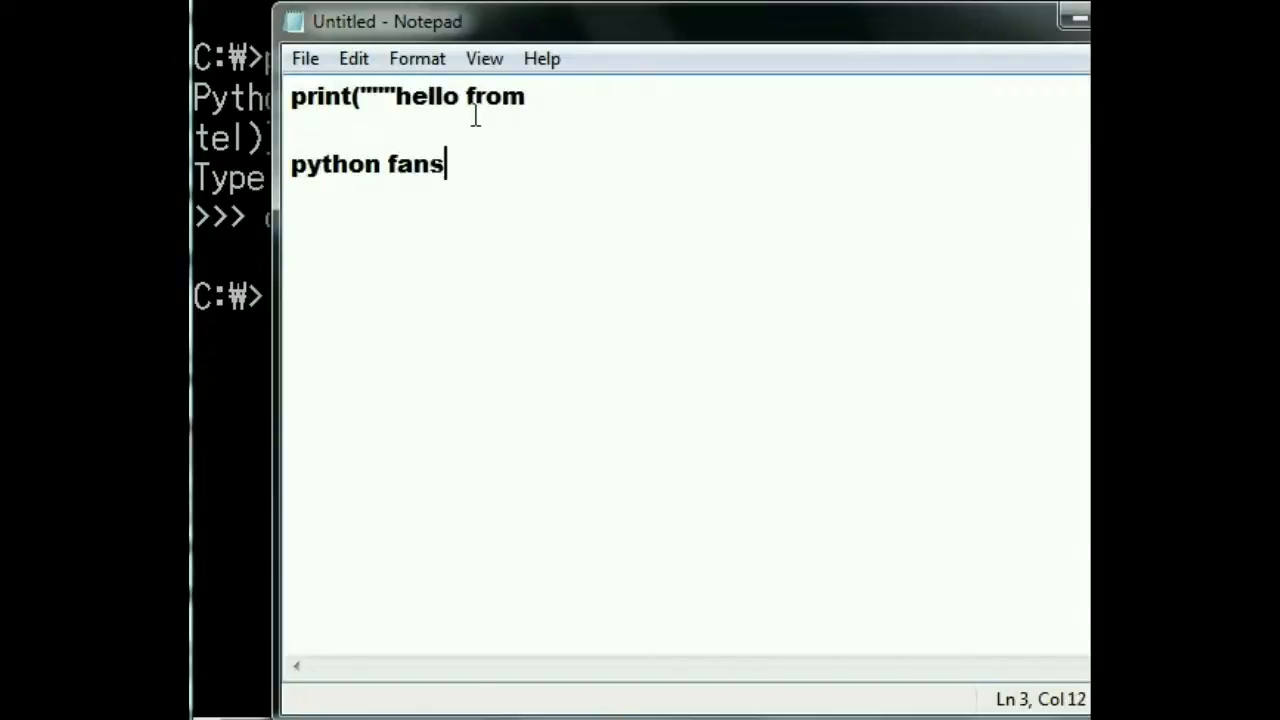
pyautogui.write('all over')
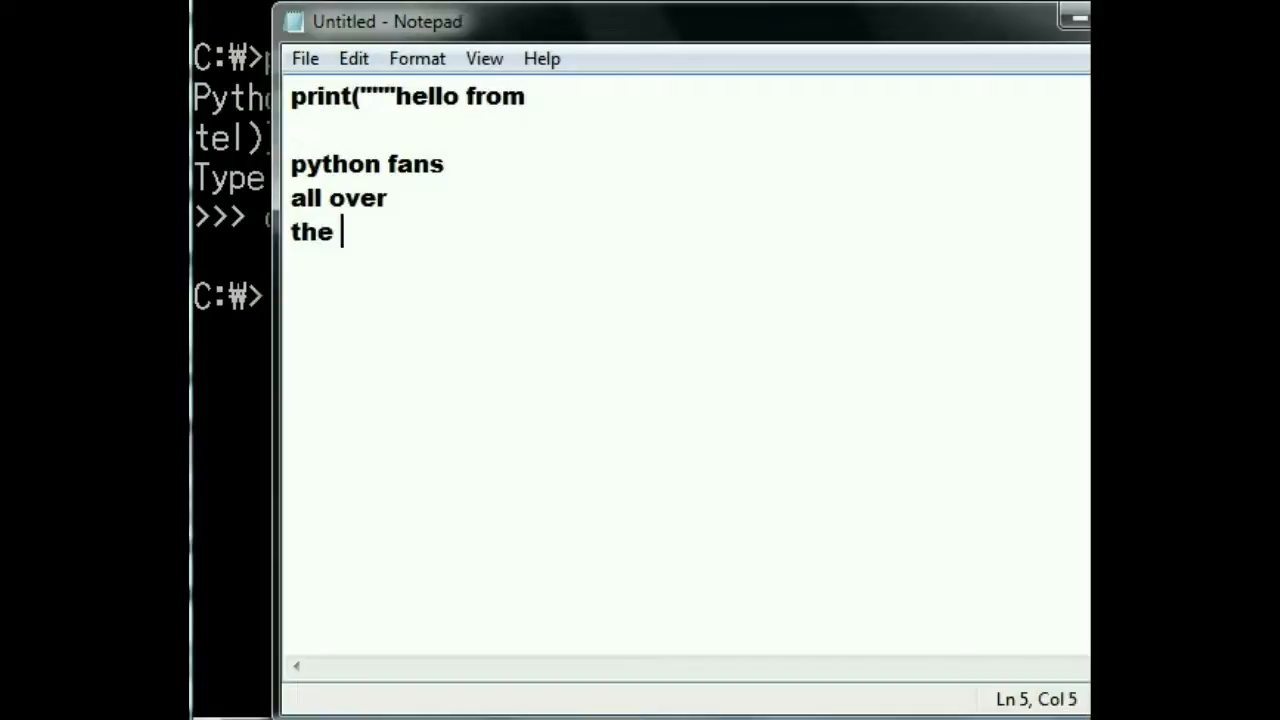
pyautogui.write('world"""')
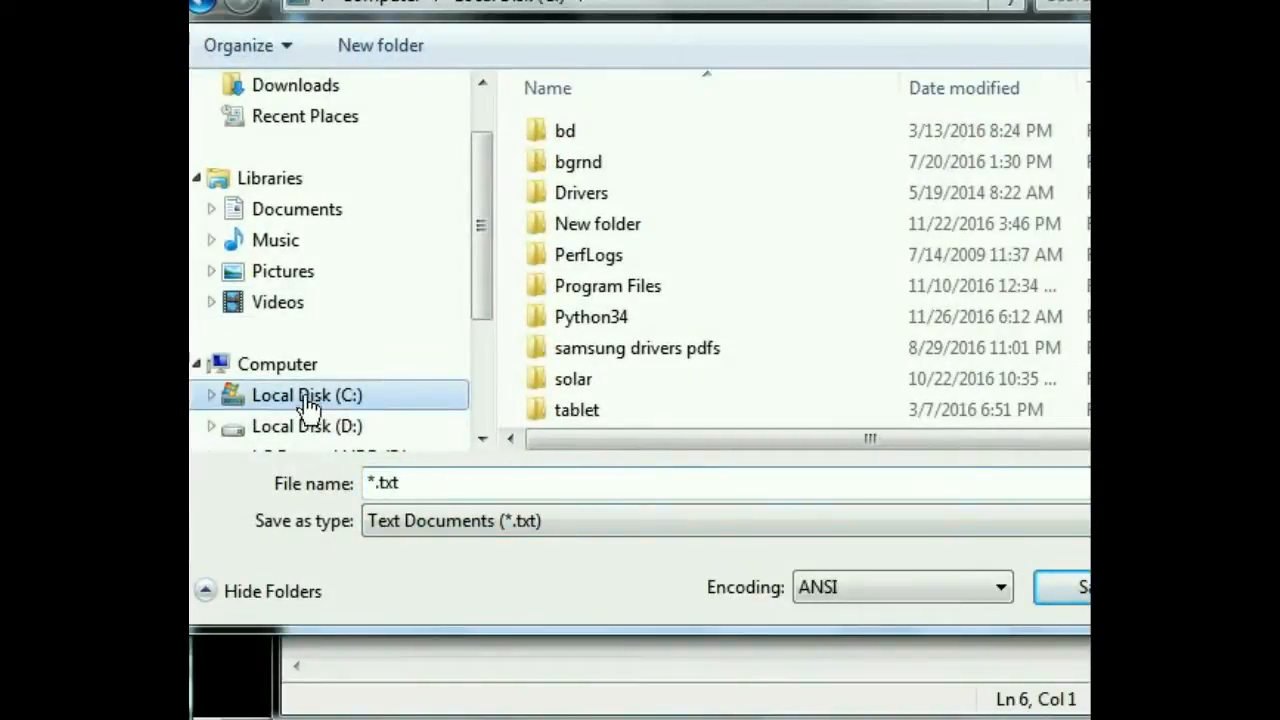
# - Save the script to C:\ as gb.py with type All Files, then minimize Notepad
pyautogui.click(385, 482)
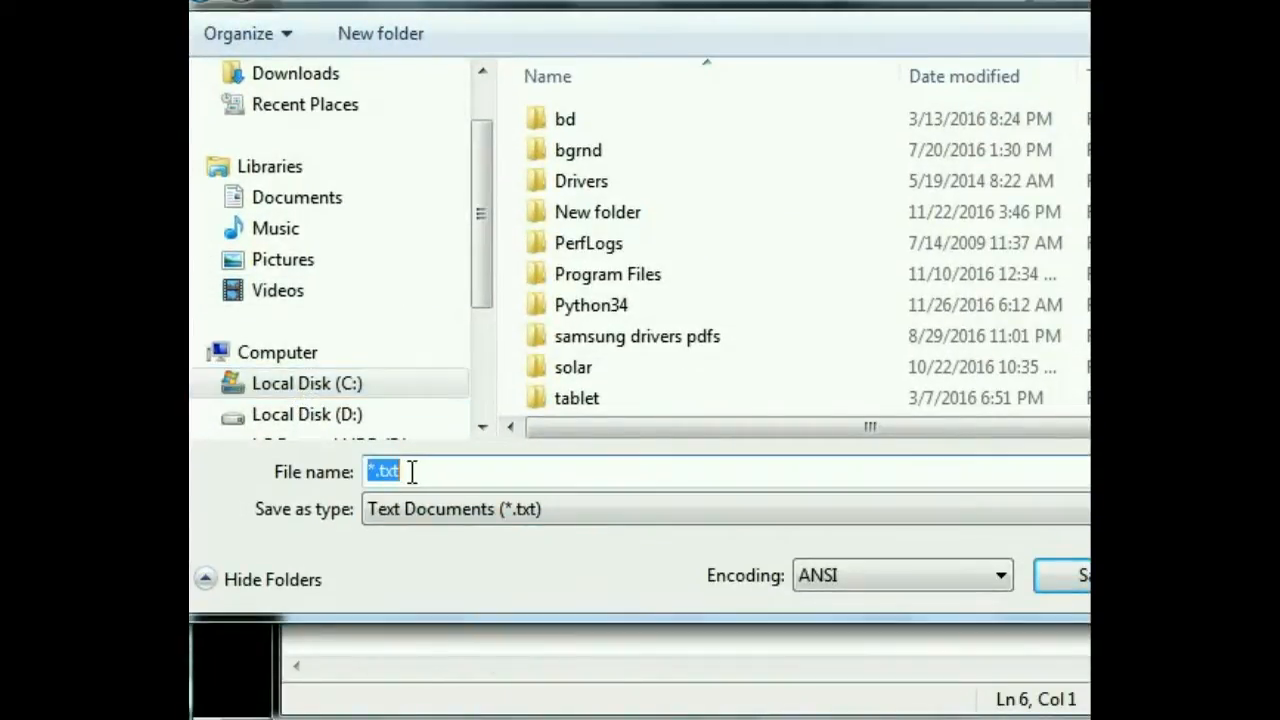
pyautogui.moveTo(335, 460)
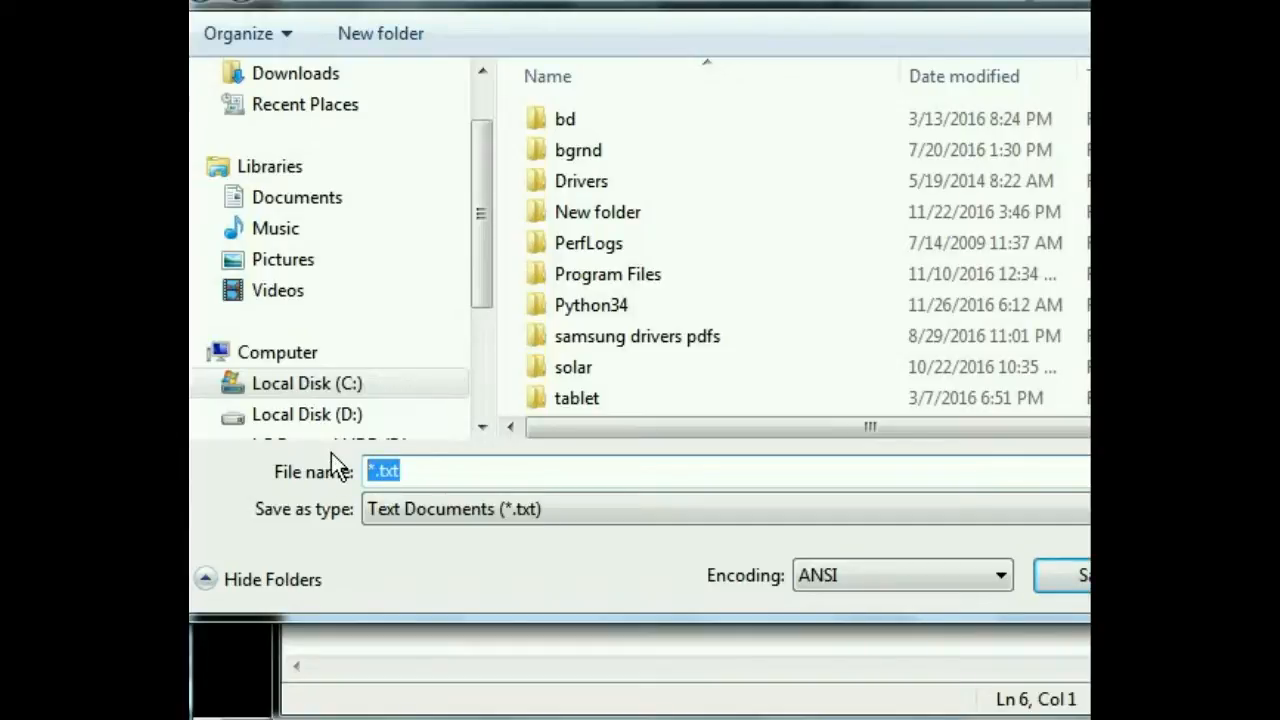
pyautogui.write('gb.p')
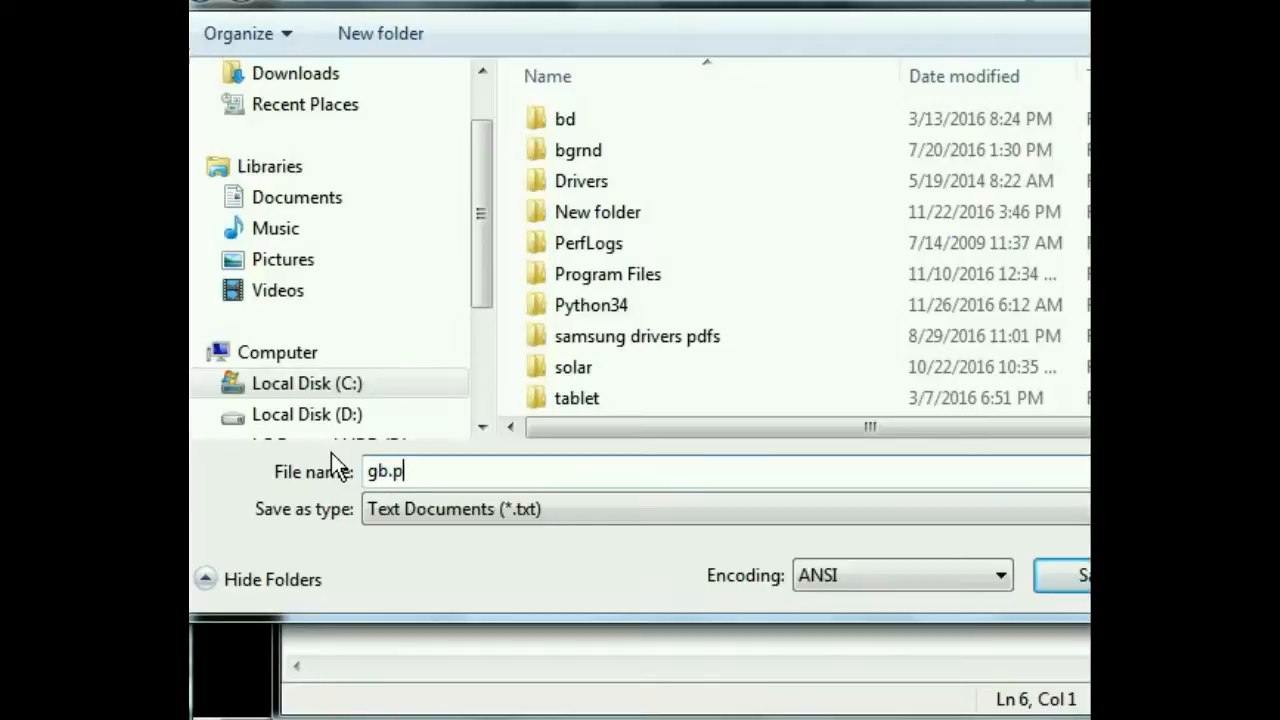
pyautogui.write('y')
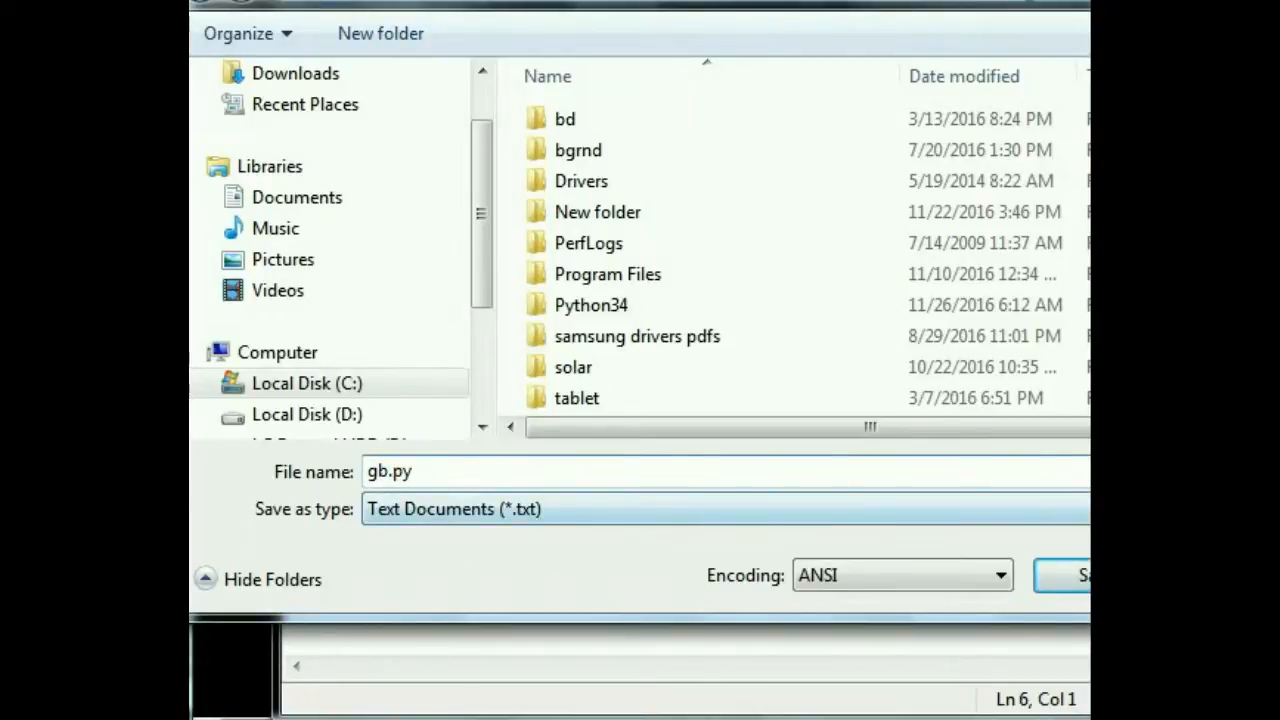
pyautogui.click(450, 508)
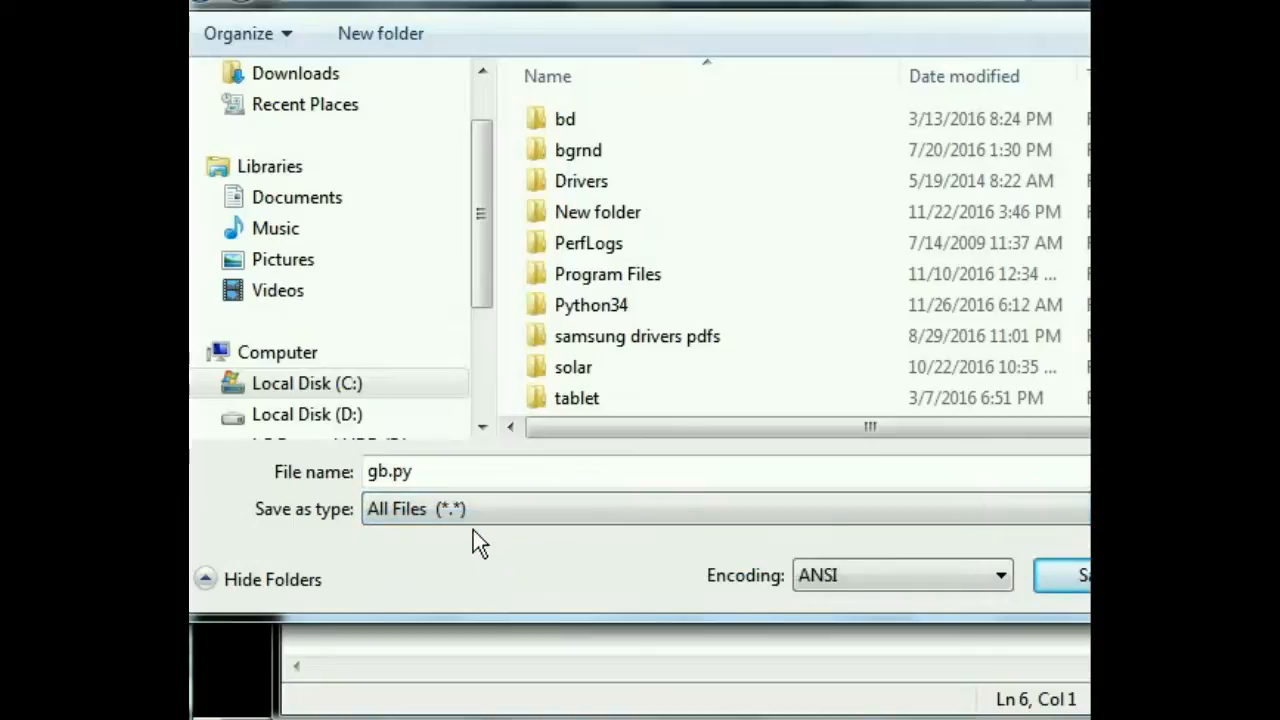
pyautogui.moveTo(1070, 578)
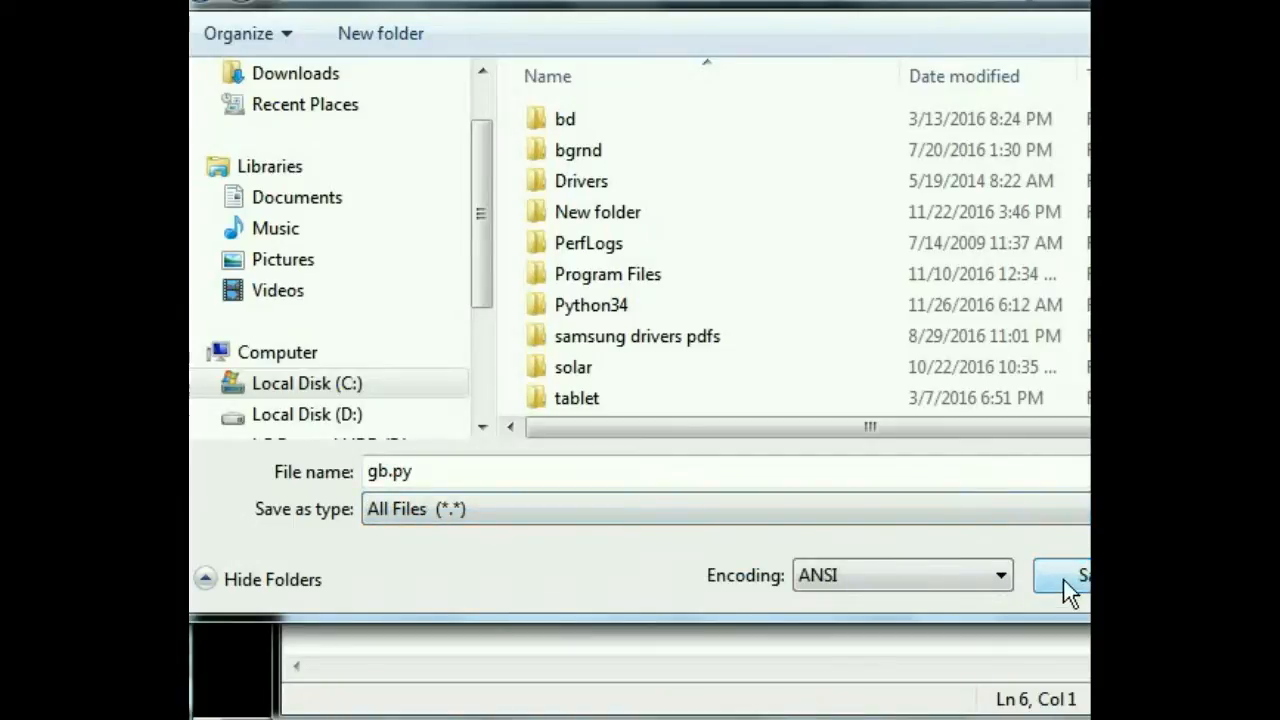
pyautogui.click(1072, 575)
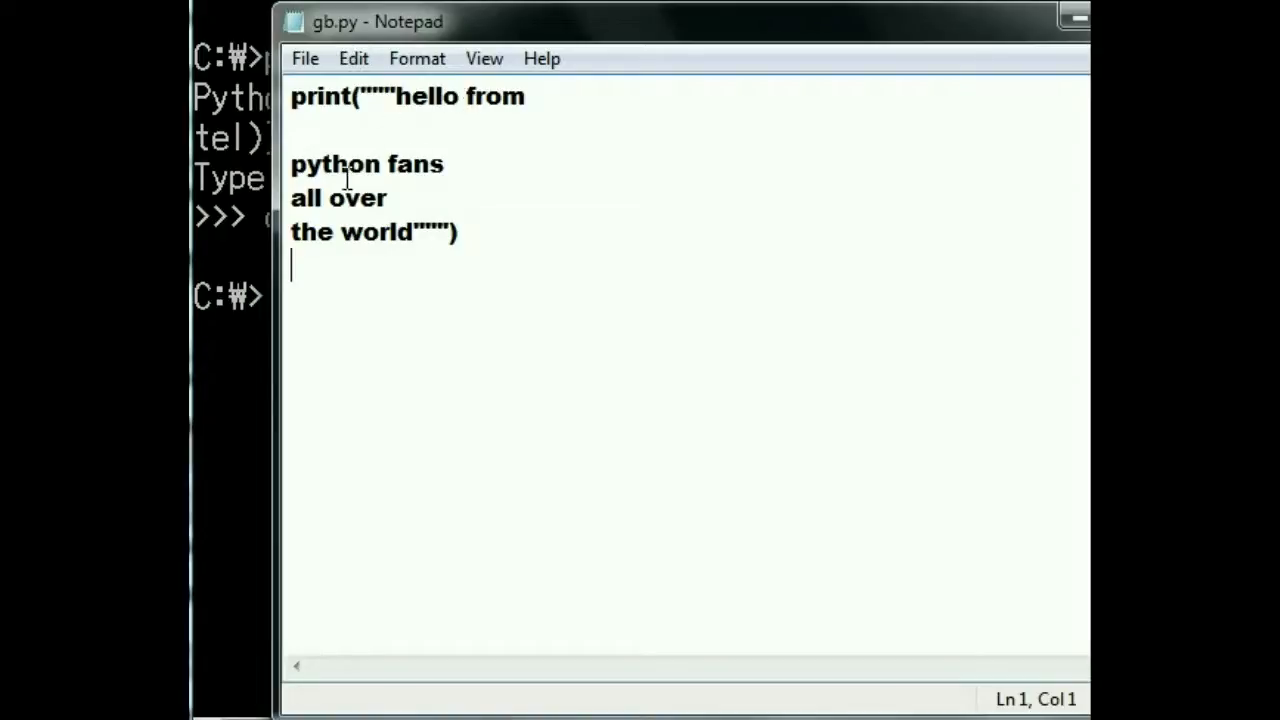
pyautogui.moveTo(408, 246)
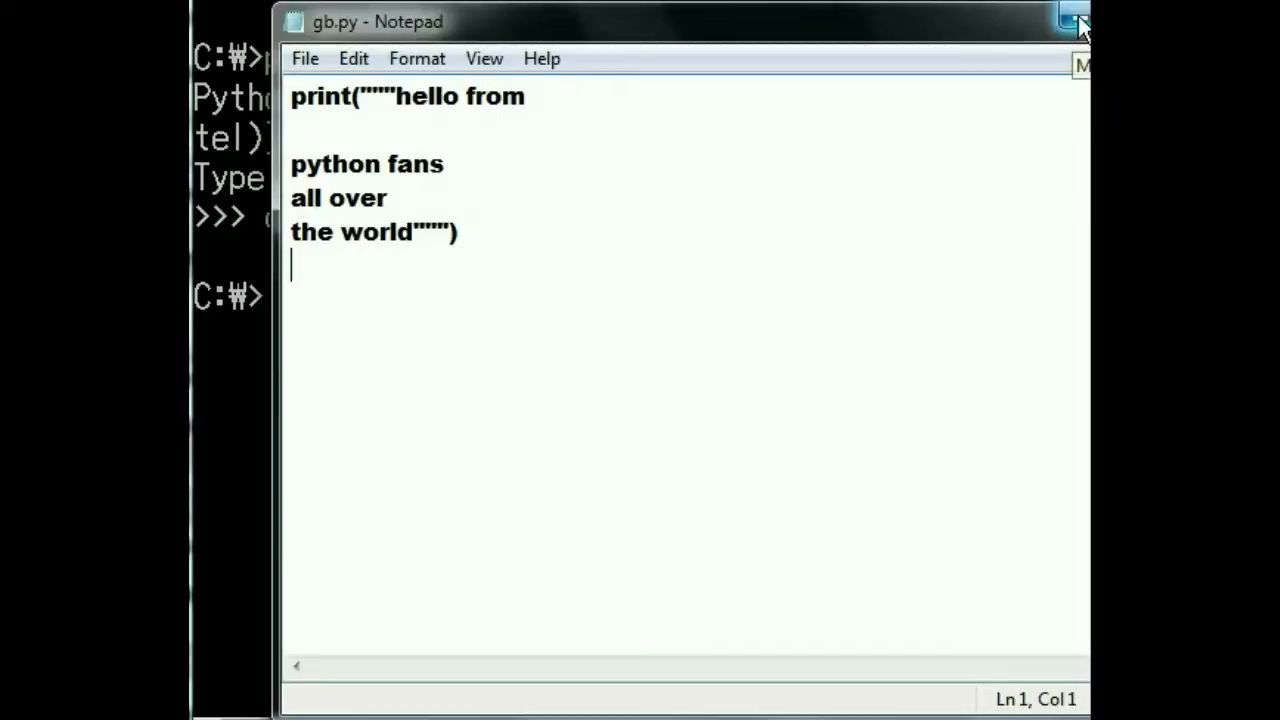
pyautogui.click(1070, 20)
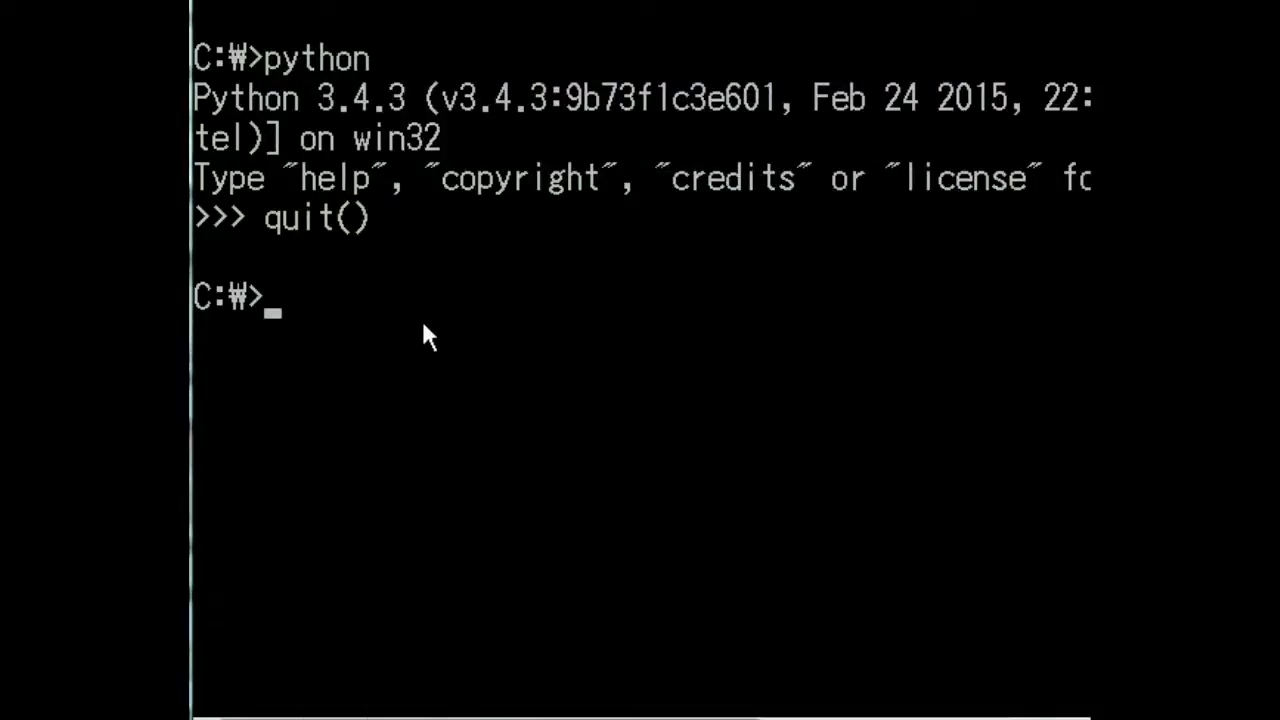
# - Enter the command 'python gb.py' at the C:\> prompt
pyautogui.write('p')
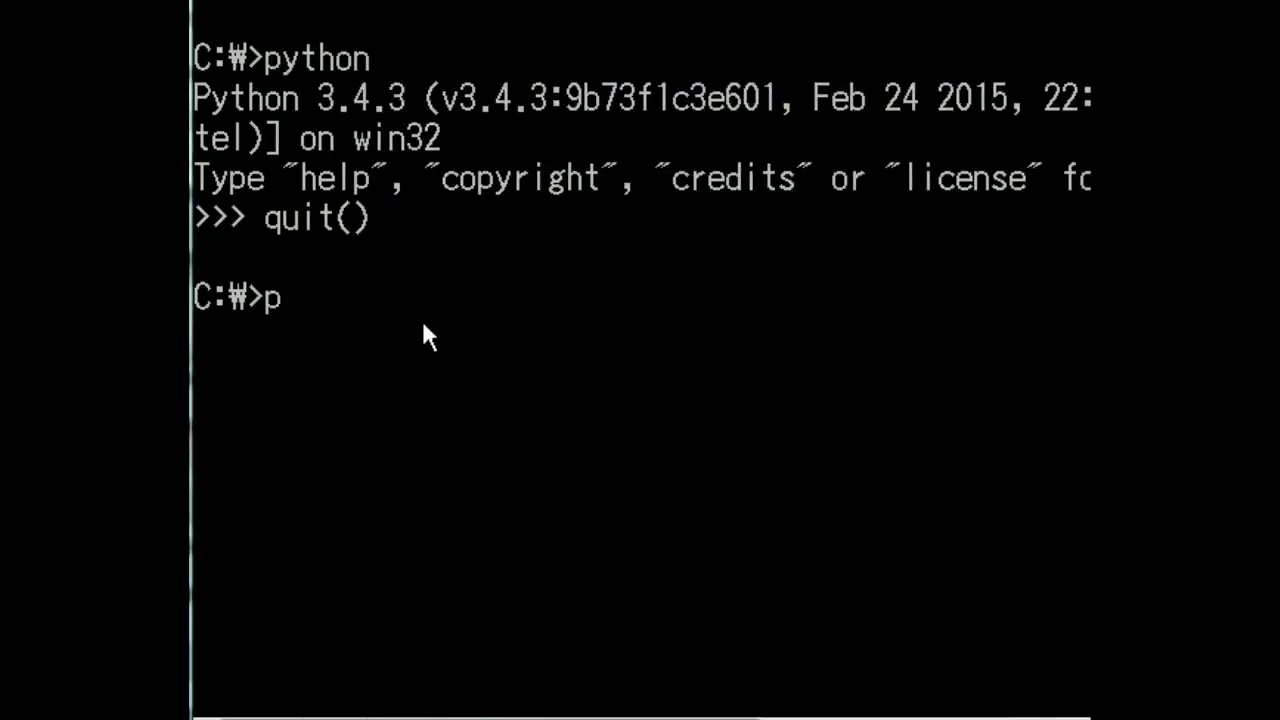
pyautogui.write('ython')
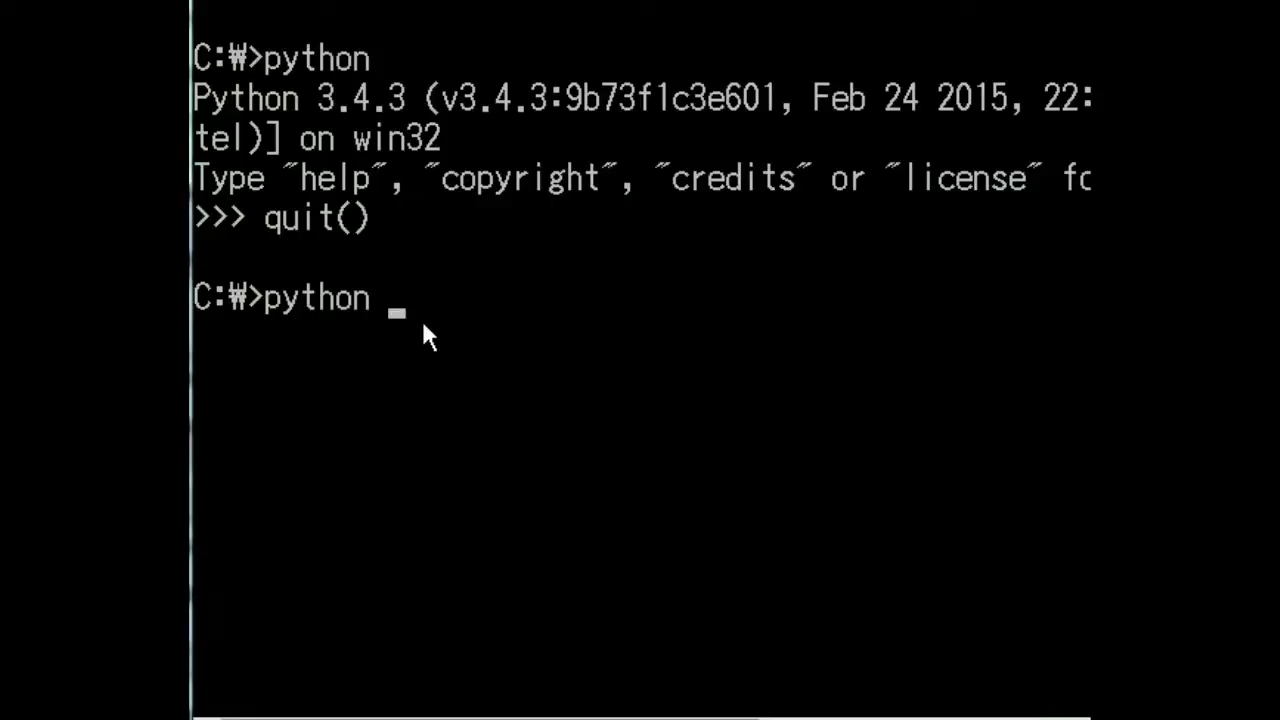
pyautogui.write('gb.p')
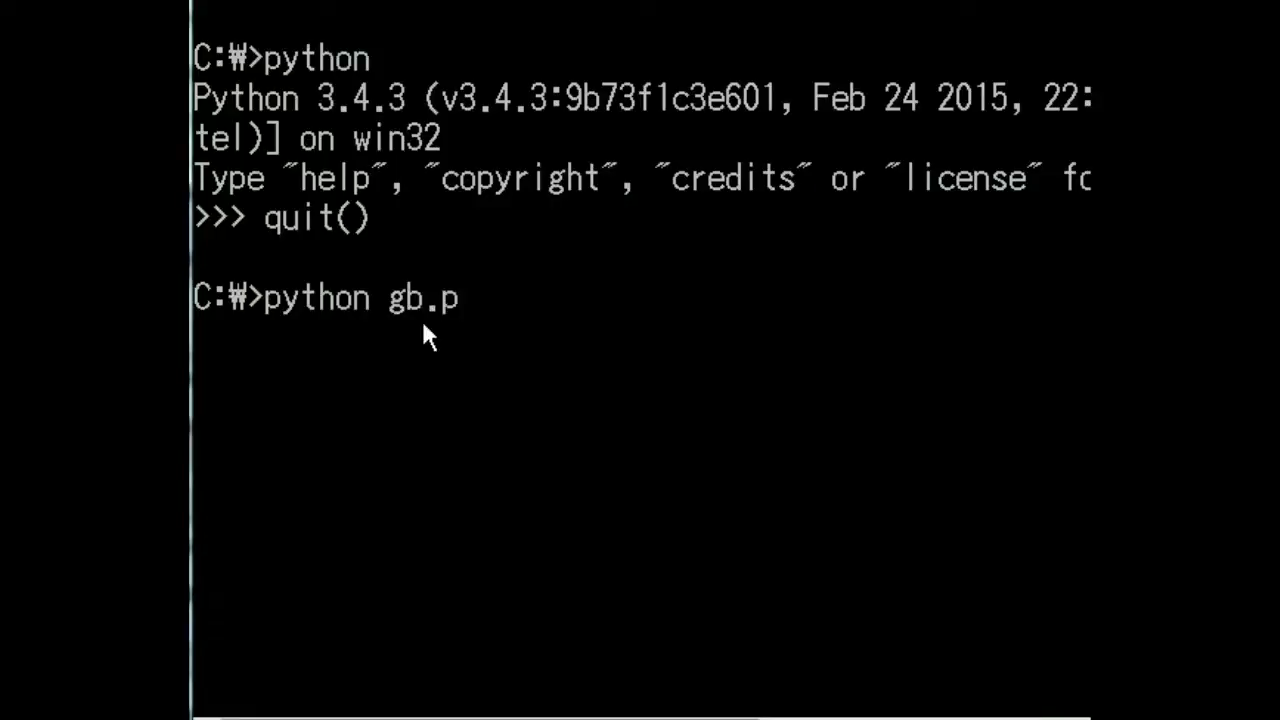
pyautogui.write('y')
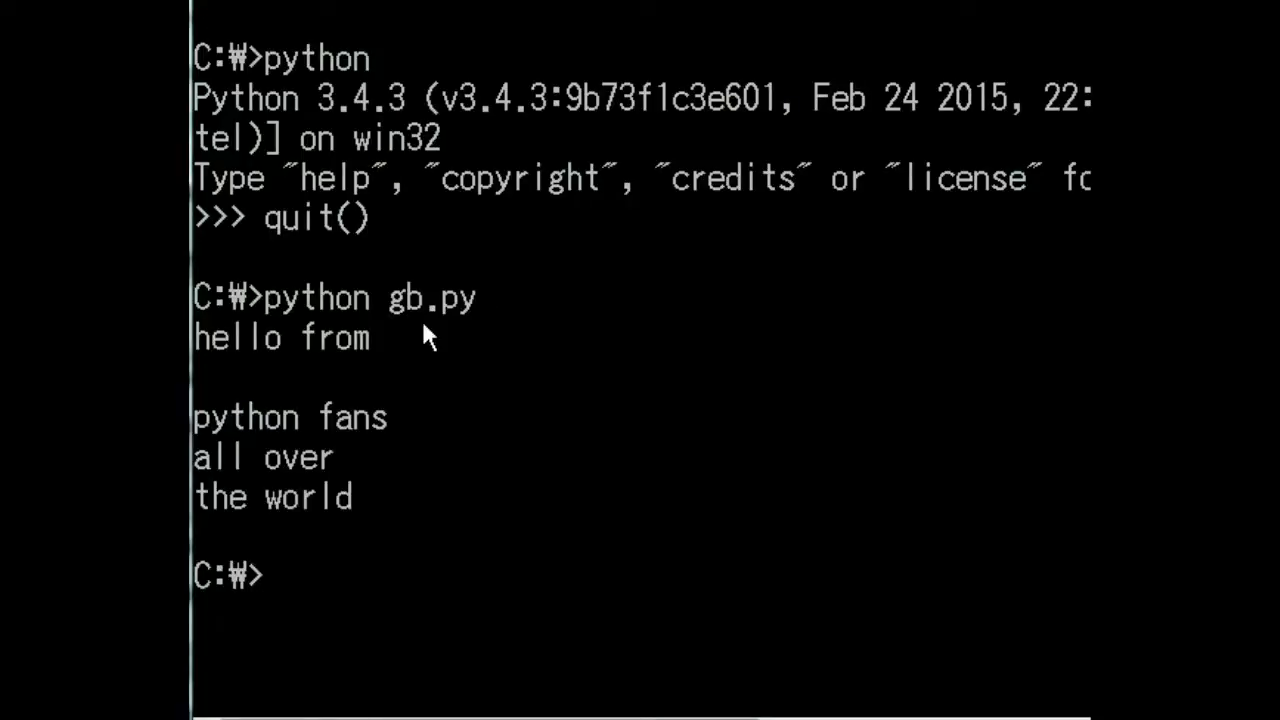
pyautogui.moveTo(258, 437)
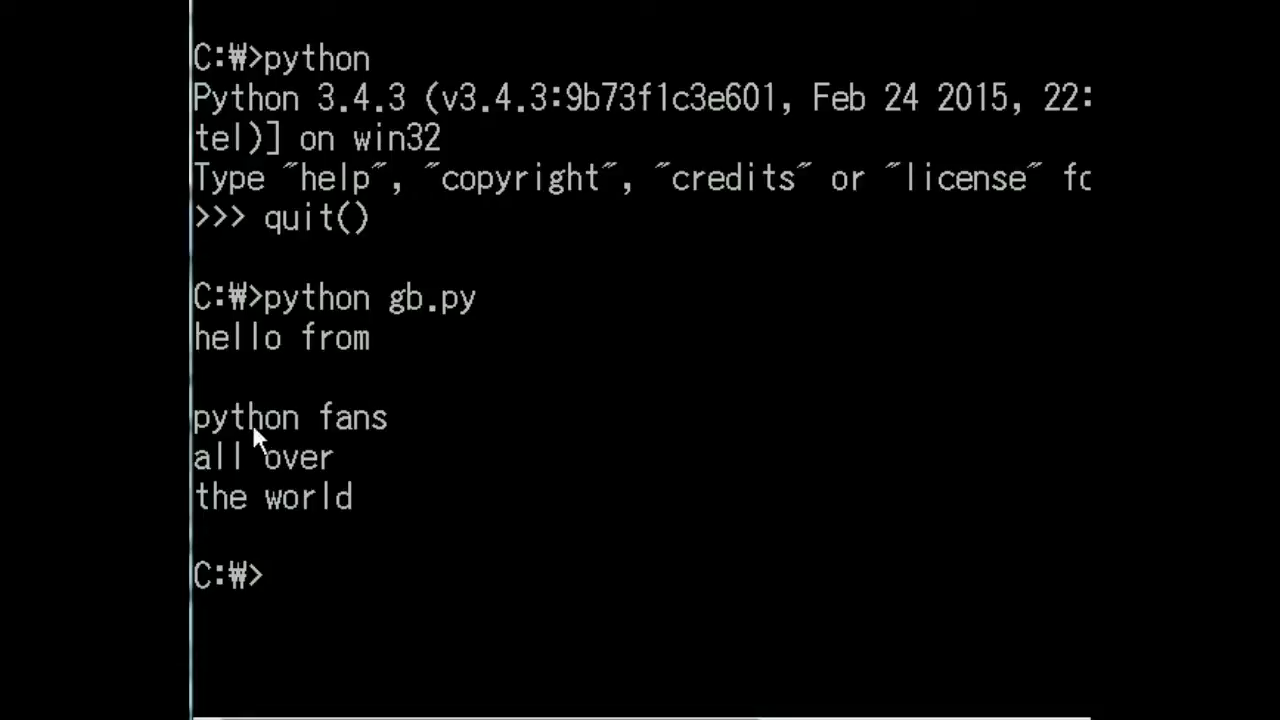
pyautogui.moveTo(250, 610)
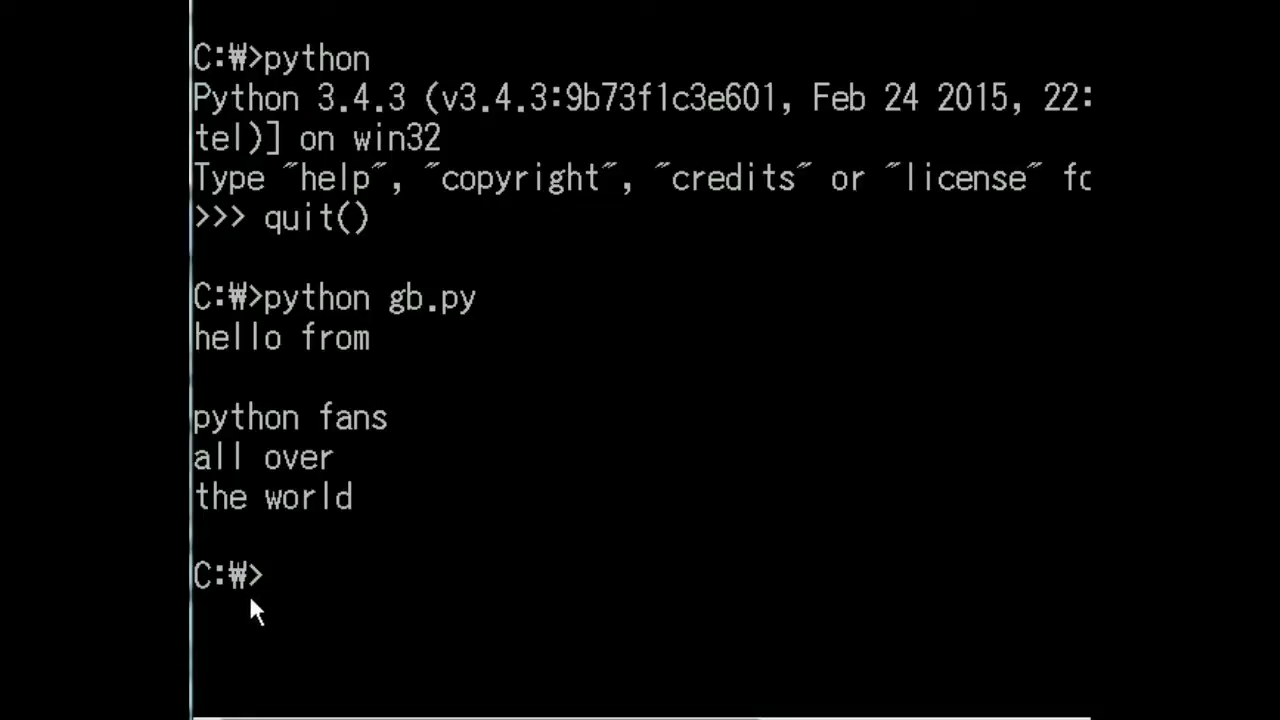
pyautogui.moveTo(442, 513)
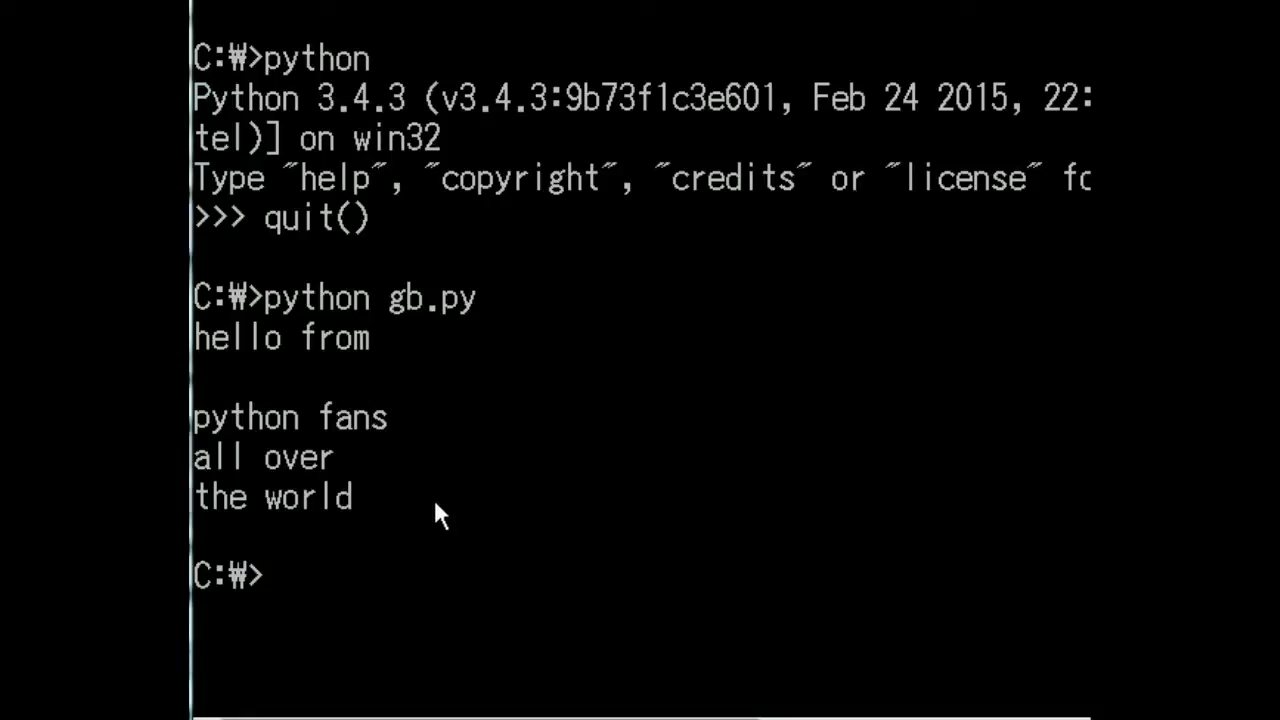